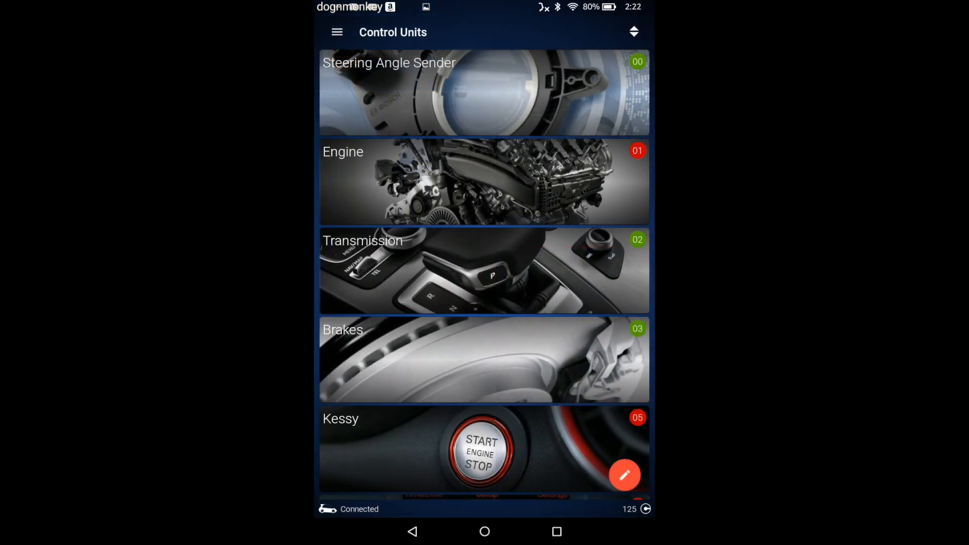
# Go to the car overview and browse the list of available control units.
pyautogui.click(337, 31)
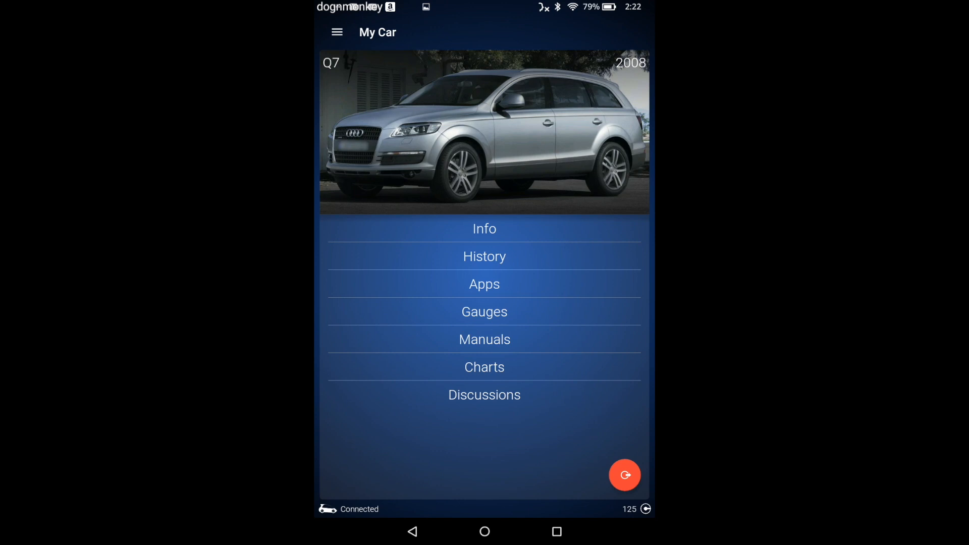
pyautogui.click(484, 283)
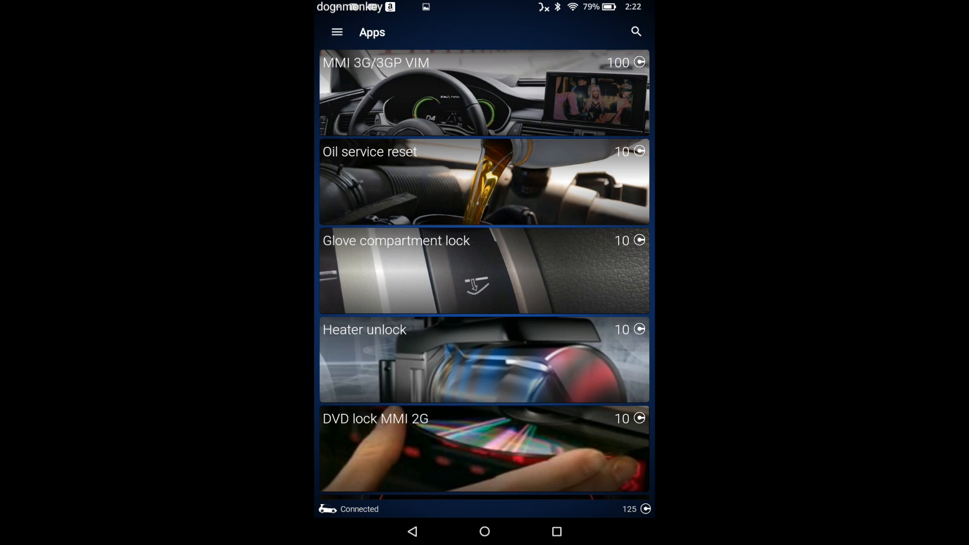
pyautogui.scroll(-3)
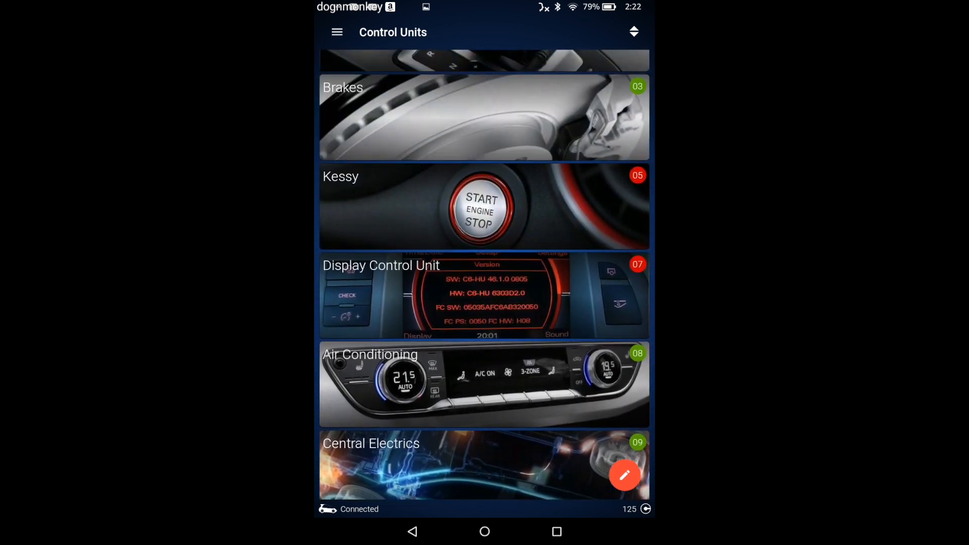
# Open adaptation channel 8 (Service menu) of the Display Control Unit.
pyautogui.click(484, 295)
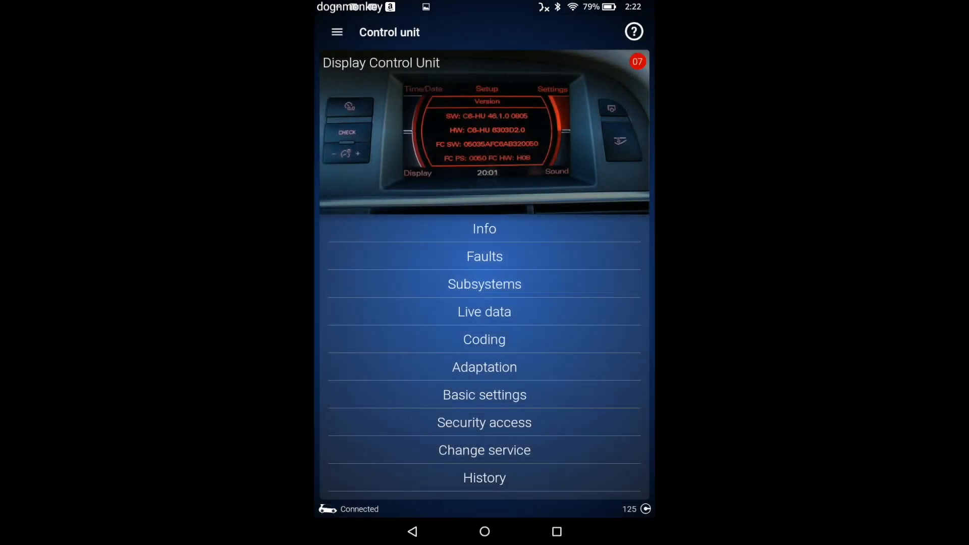
pyautogui.click(484, 367)
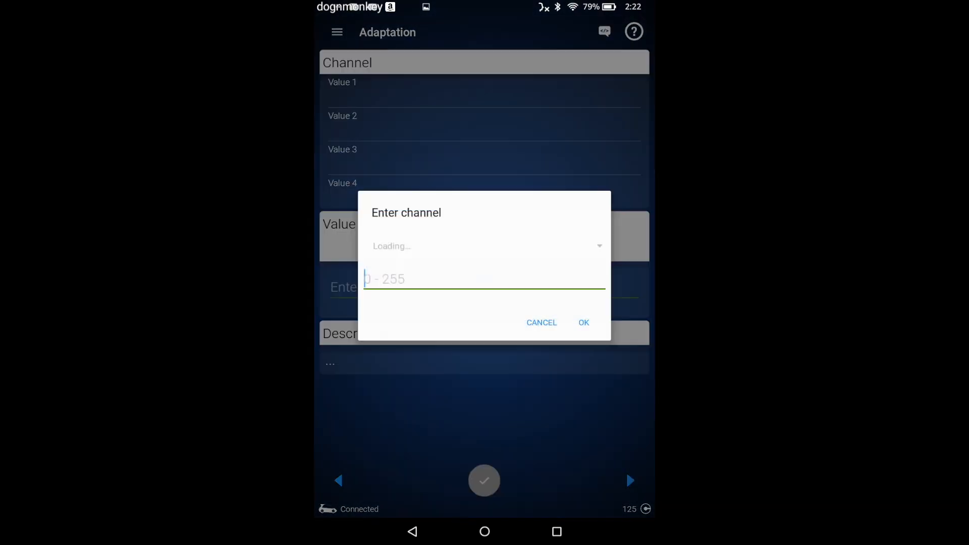
pyautogui.click(484, 278)
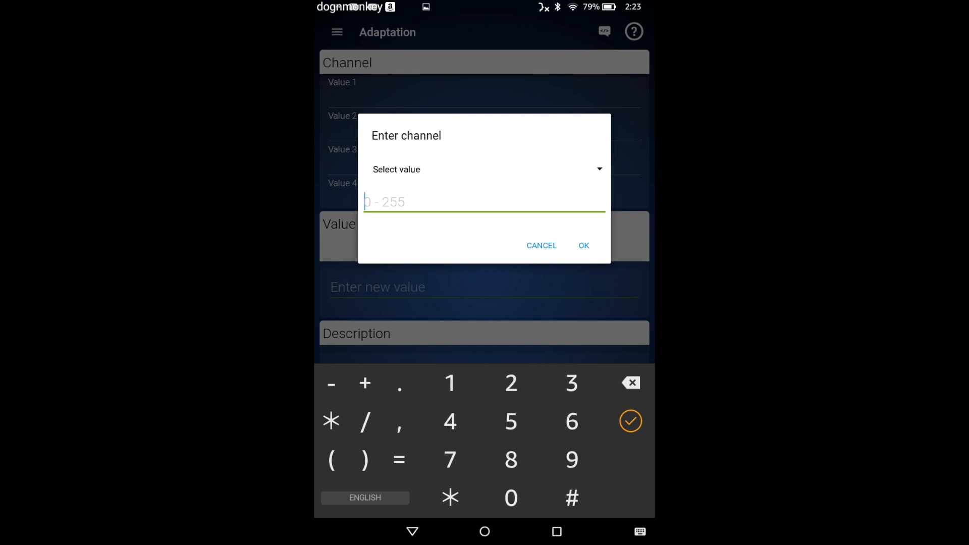
pyautogui.write('8')
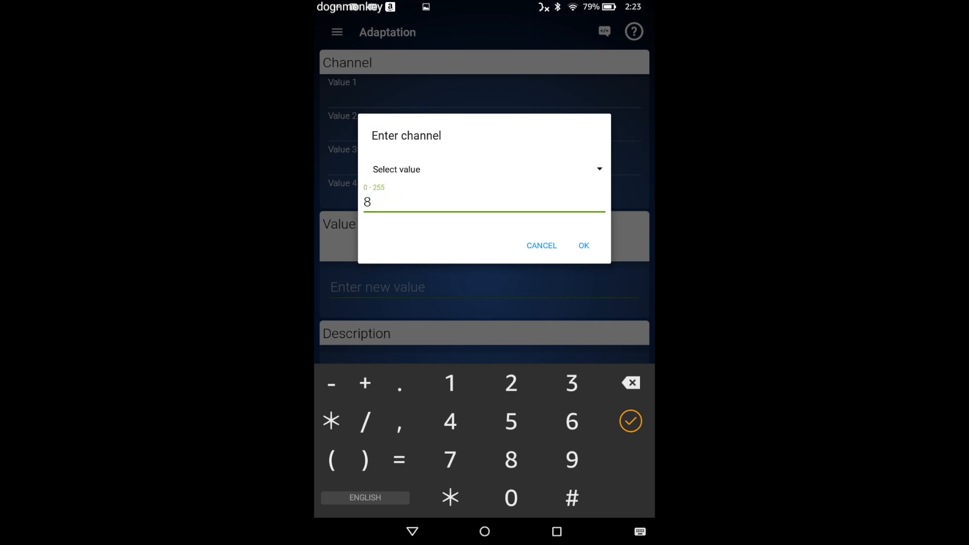
pyautogui.click(581, 245)
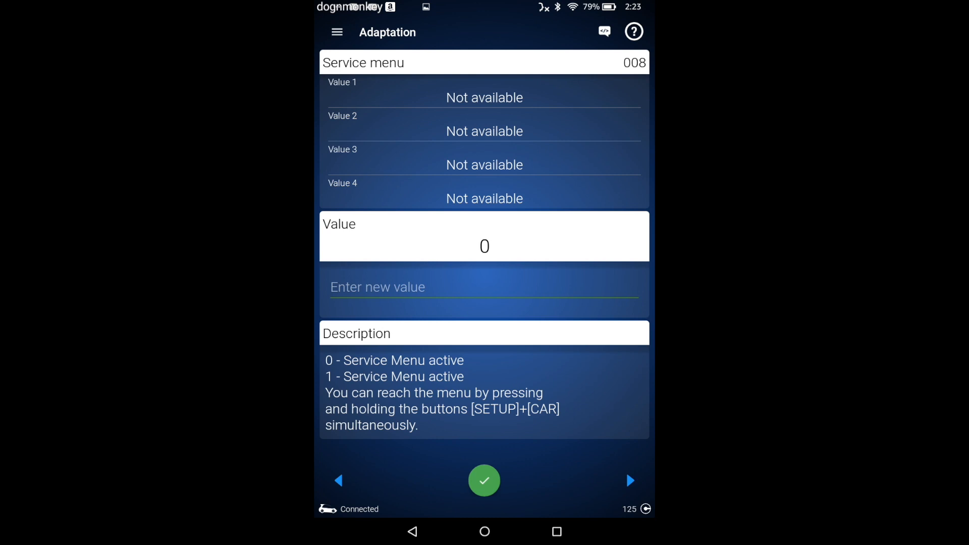
# Change the Service menu channel from 0 to 1 and save the adaptation.
pyautogui.click(484, 286)
pyautogui.write('1')
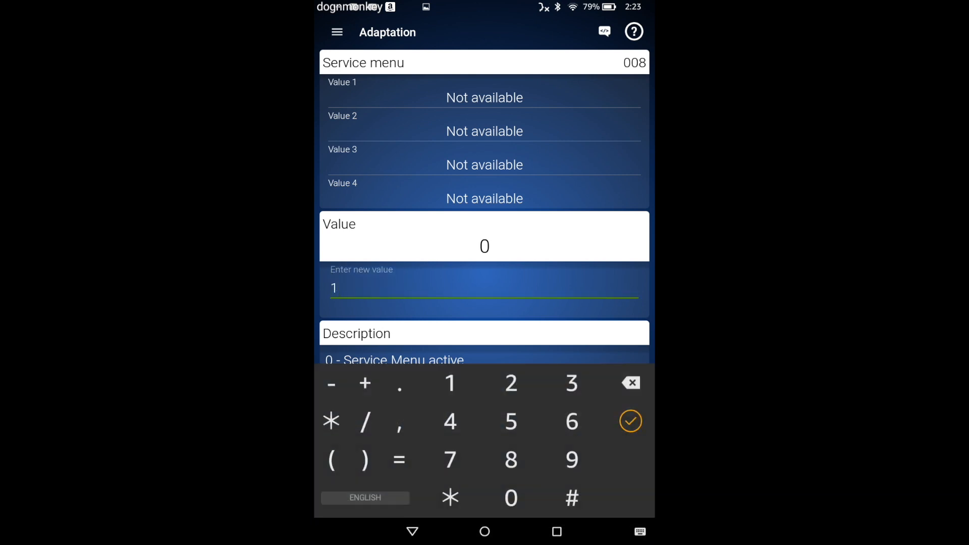
pyautogui.click(630, 420)
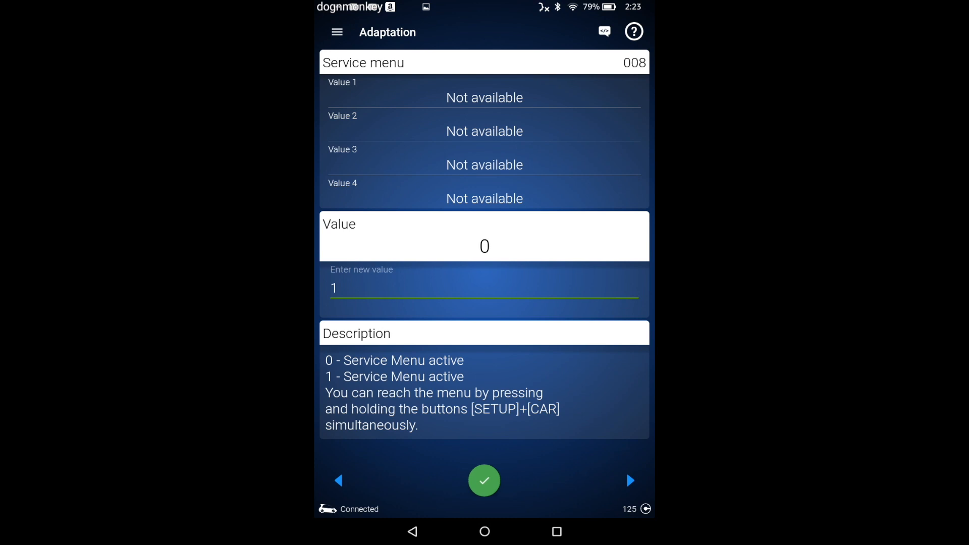
pyautogui.click(485, 481)
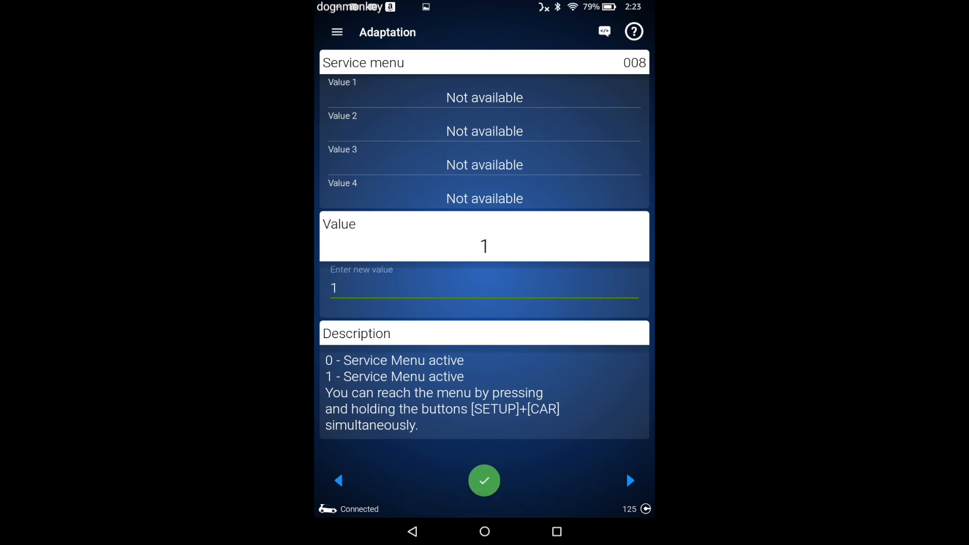
pyautogui.click(484, 481)
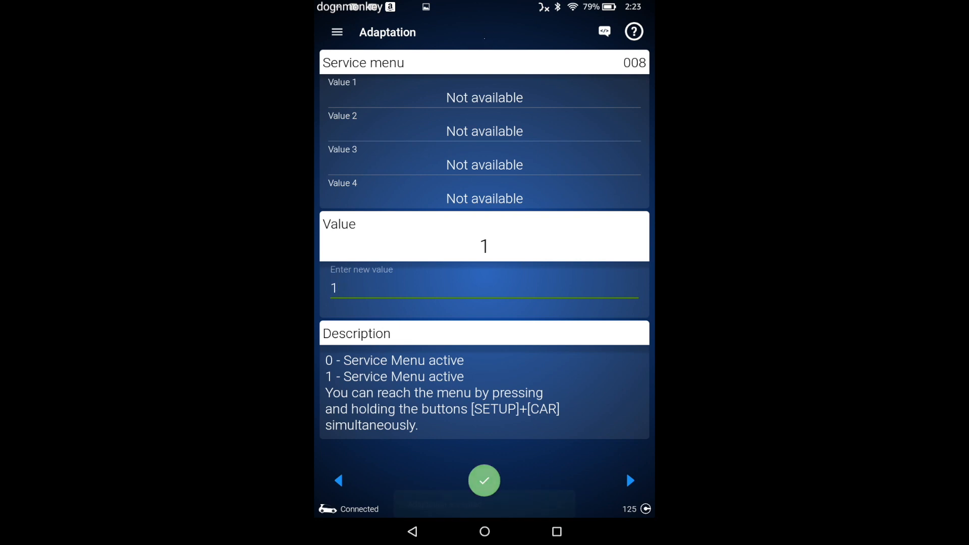
pyautogui.click(484, 481)
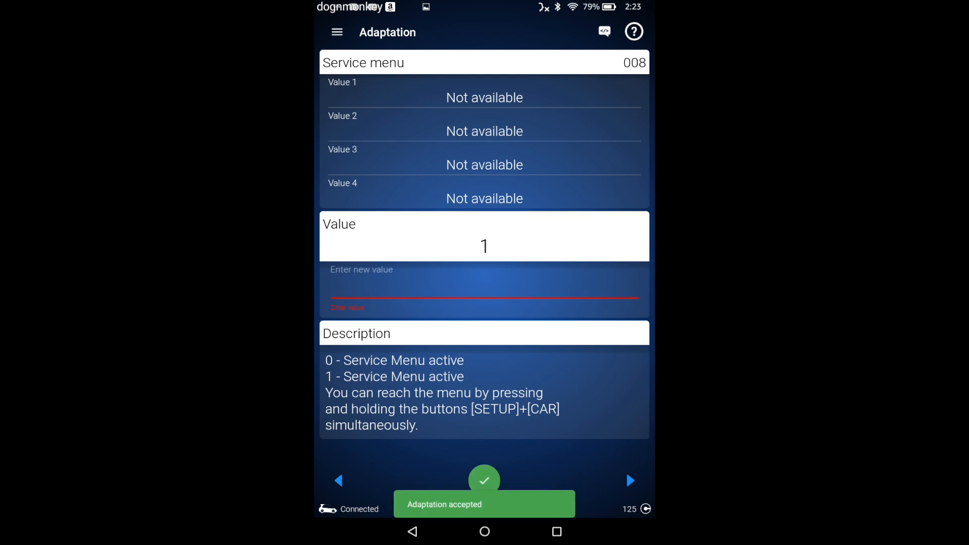
pyautogui.click(484, 289)
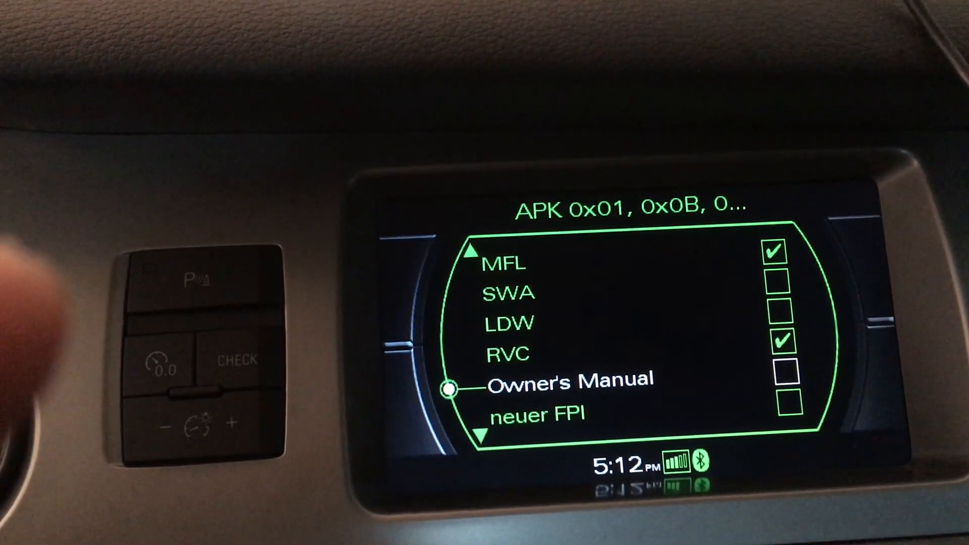
# Scroll through the green engineering menu's feature list (MFL, RVC, Owner's Manual).
pyautogui.scroll(-3)
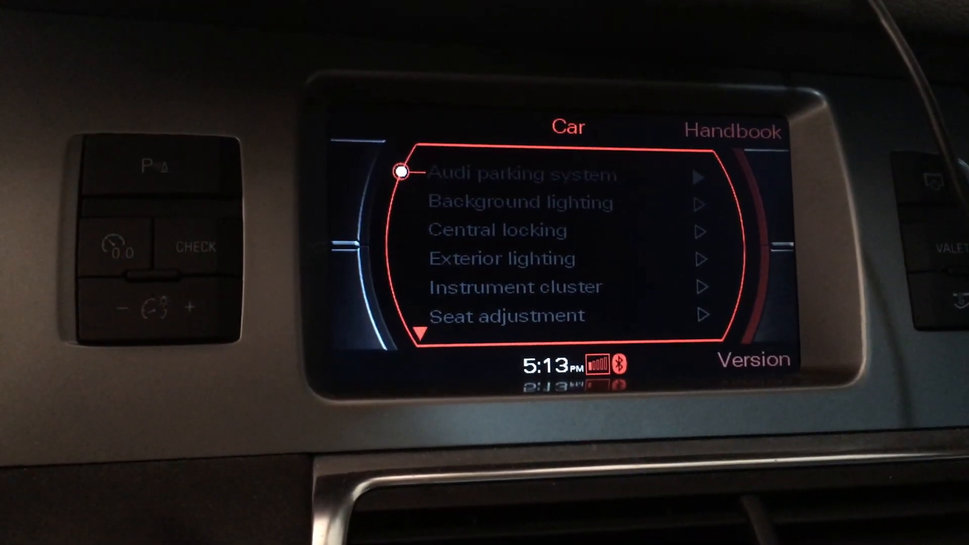
# Leave the green menu and show the MMI Car settings menu.
pyautogui.click(731, 132)
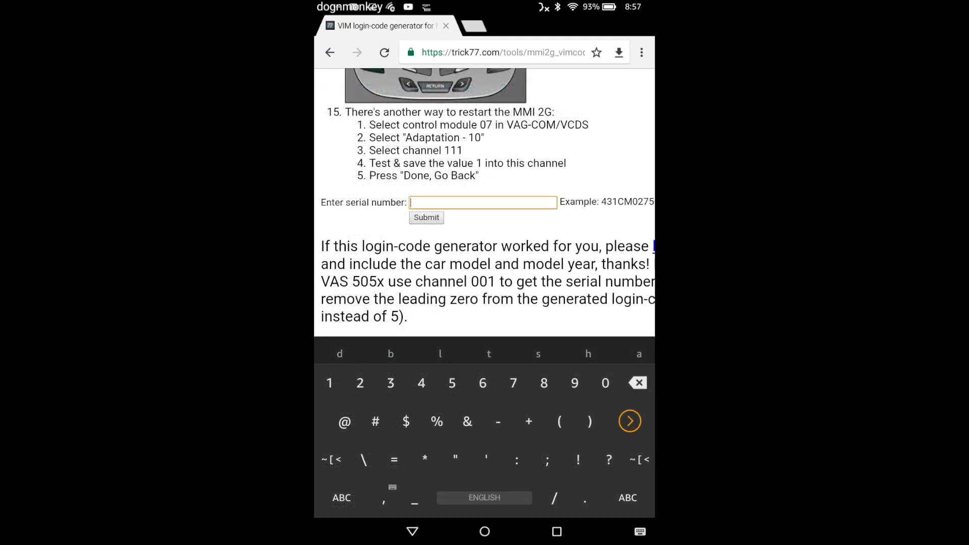
pyautogui.write('3')
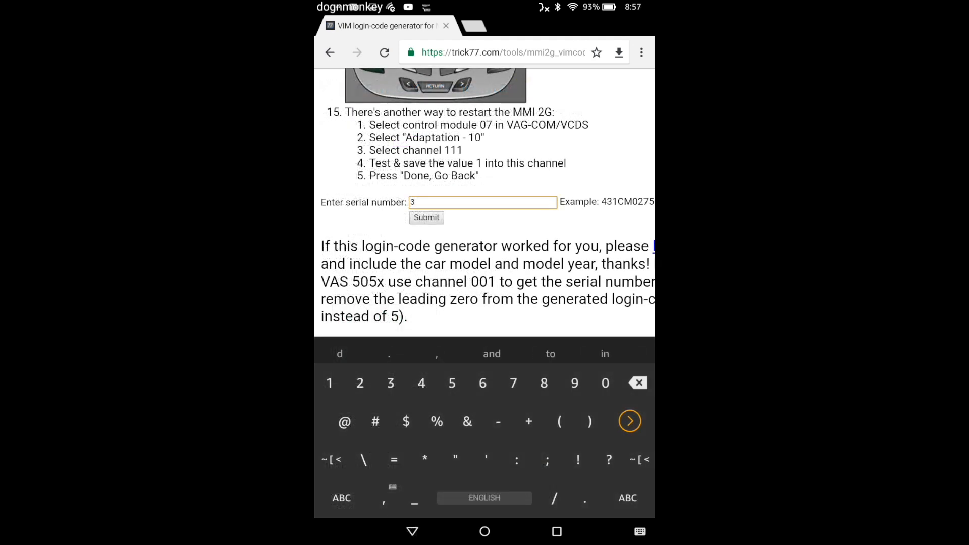
pyautogui.write('54j')
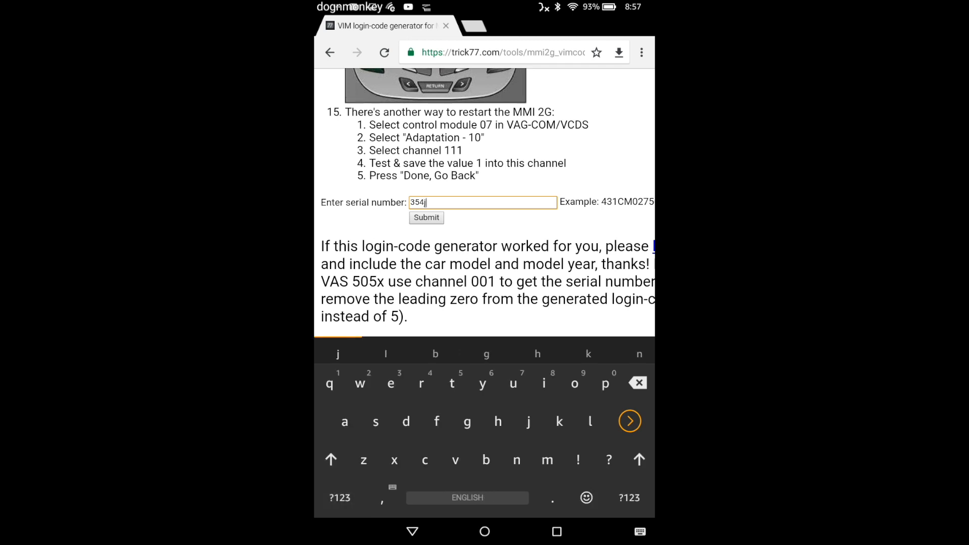
pyautogui.click(338, 498)
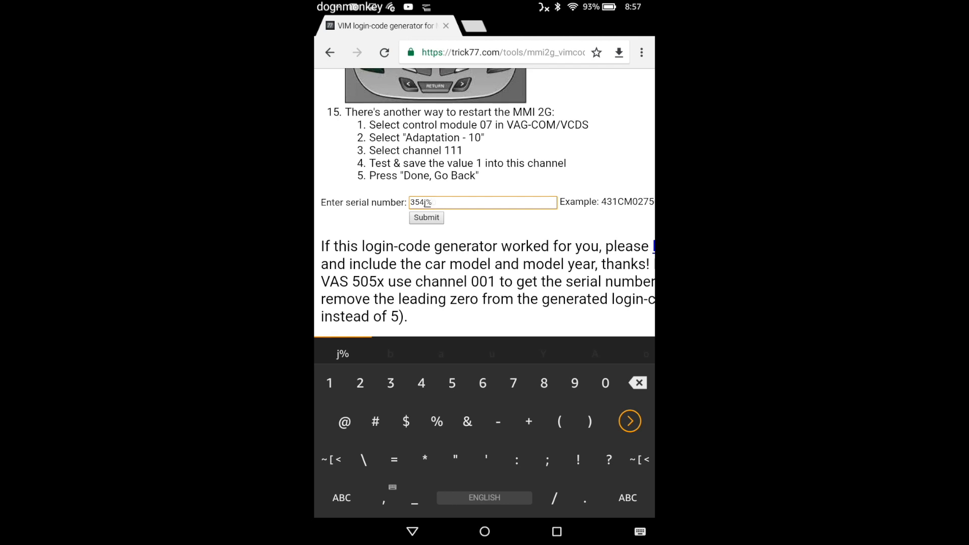
pyautogui.write('0')
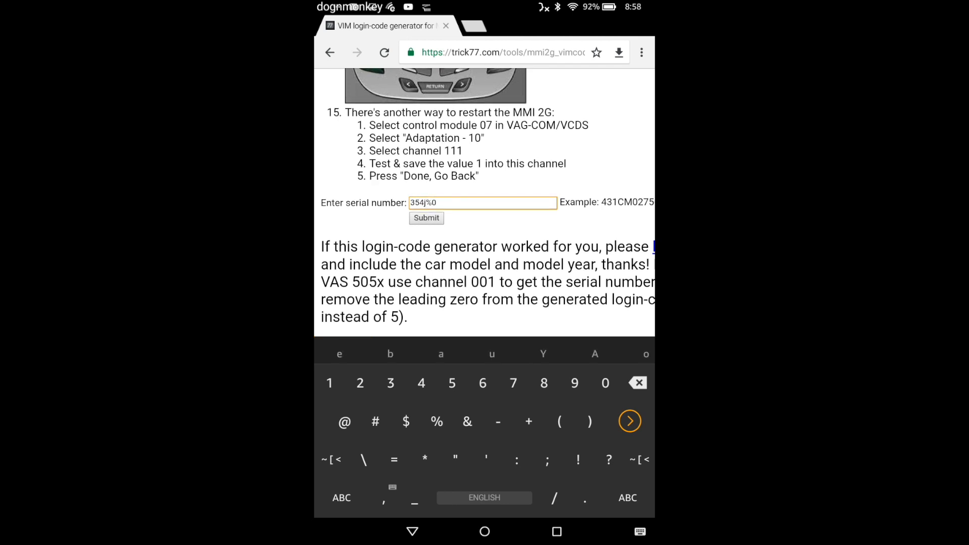
pyautogui.write('7')
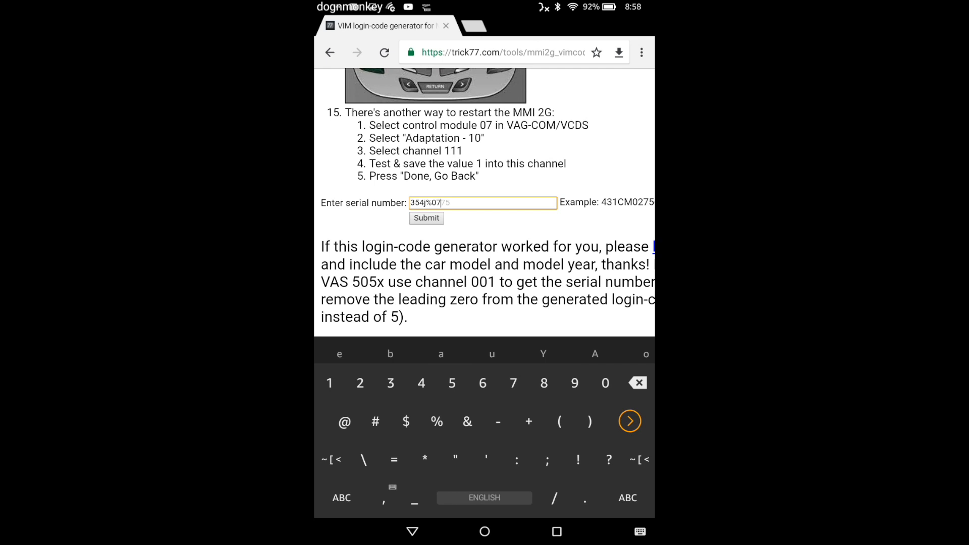
pyautogui.write('5288')
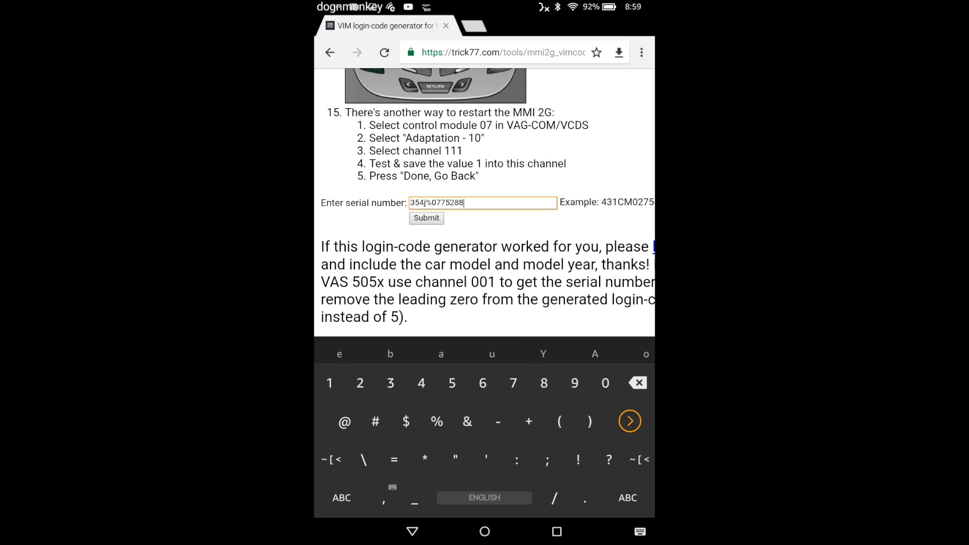
pyautogui.write('38')
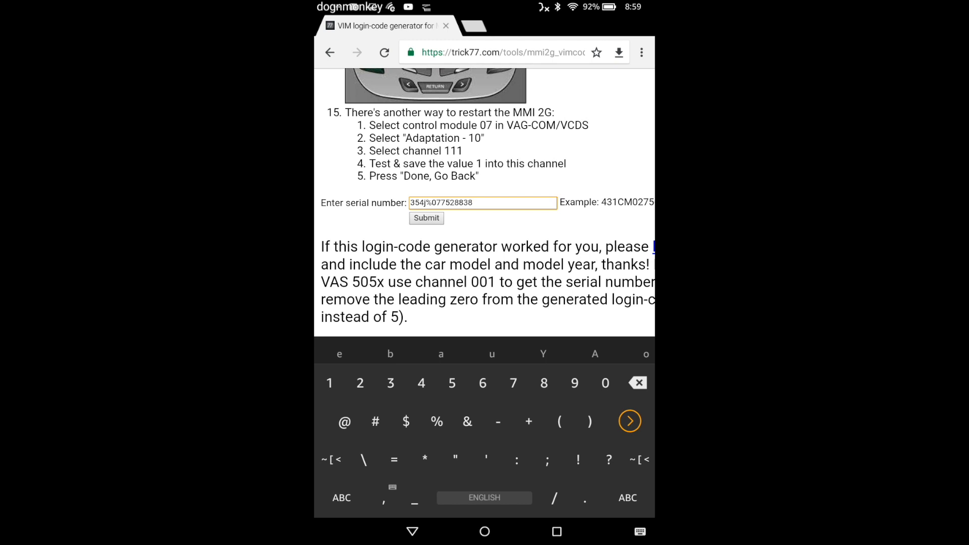
pyautogui.click(482, 201)
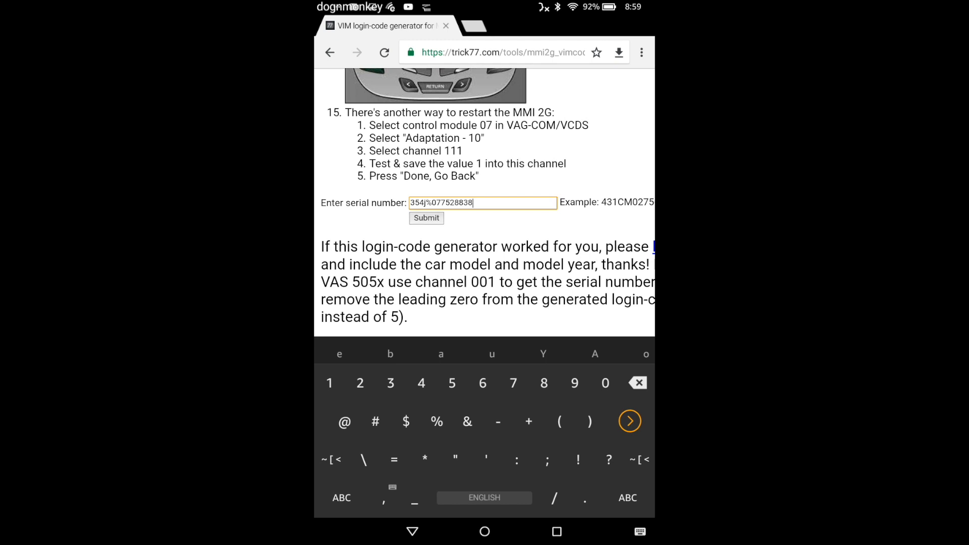